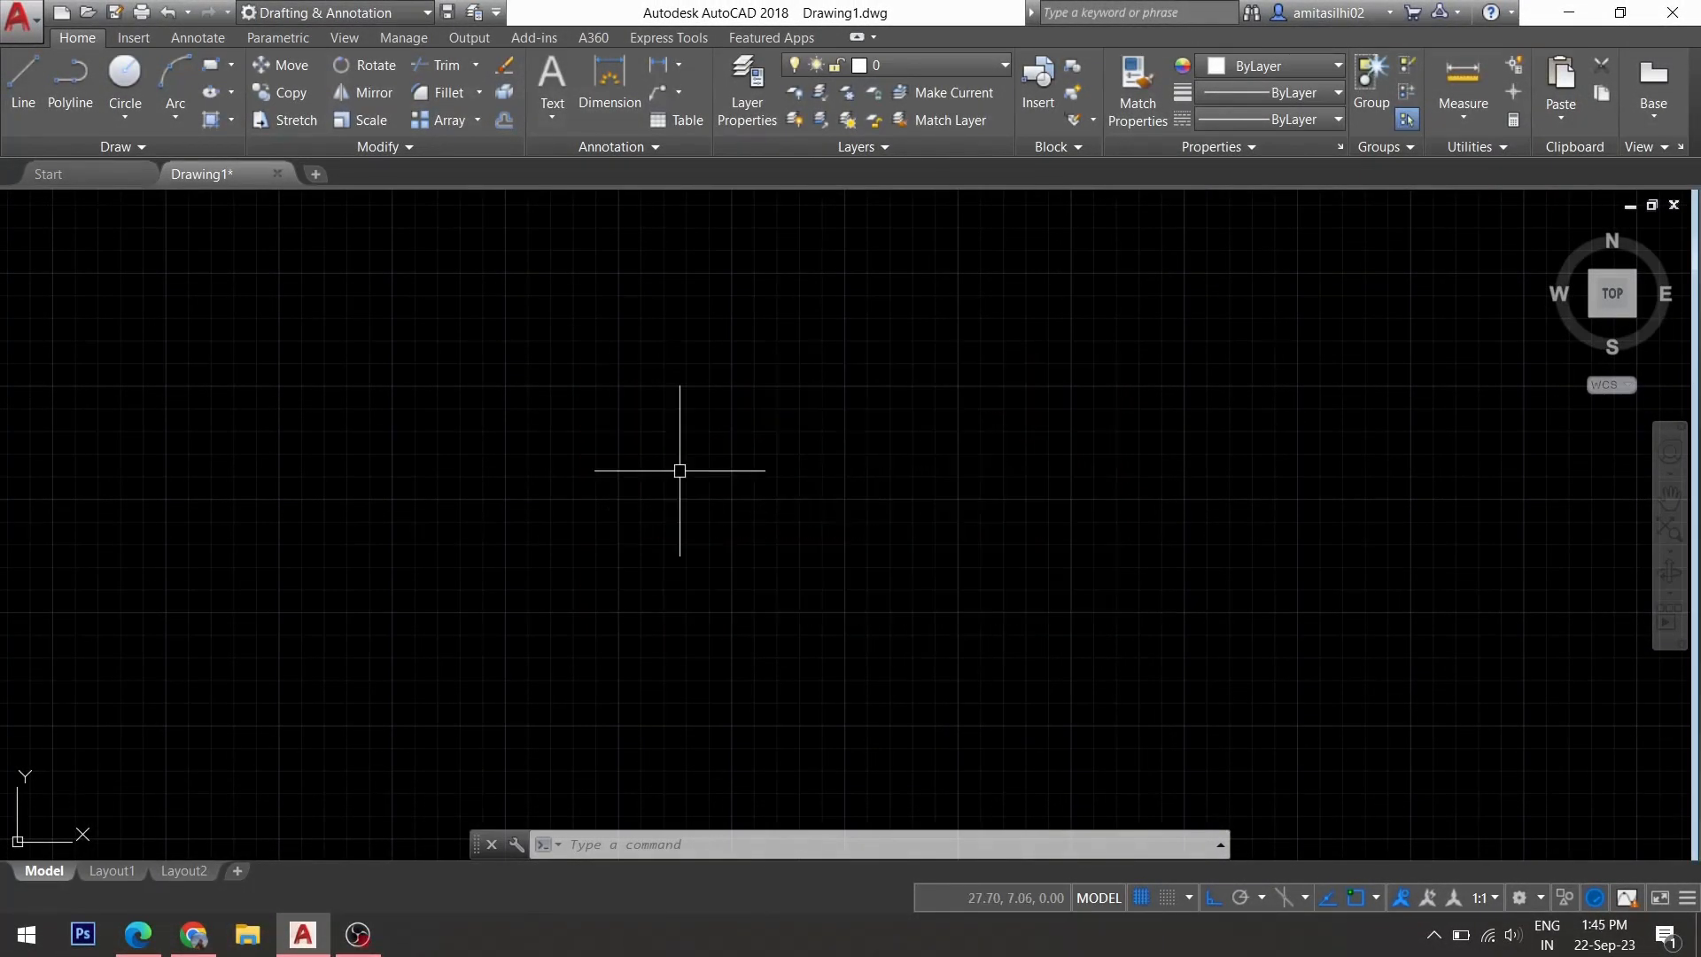
- Draw a rectangle in the middle of the drawing area with the RE command
text(re)
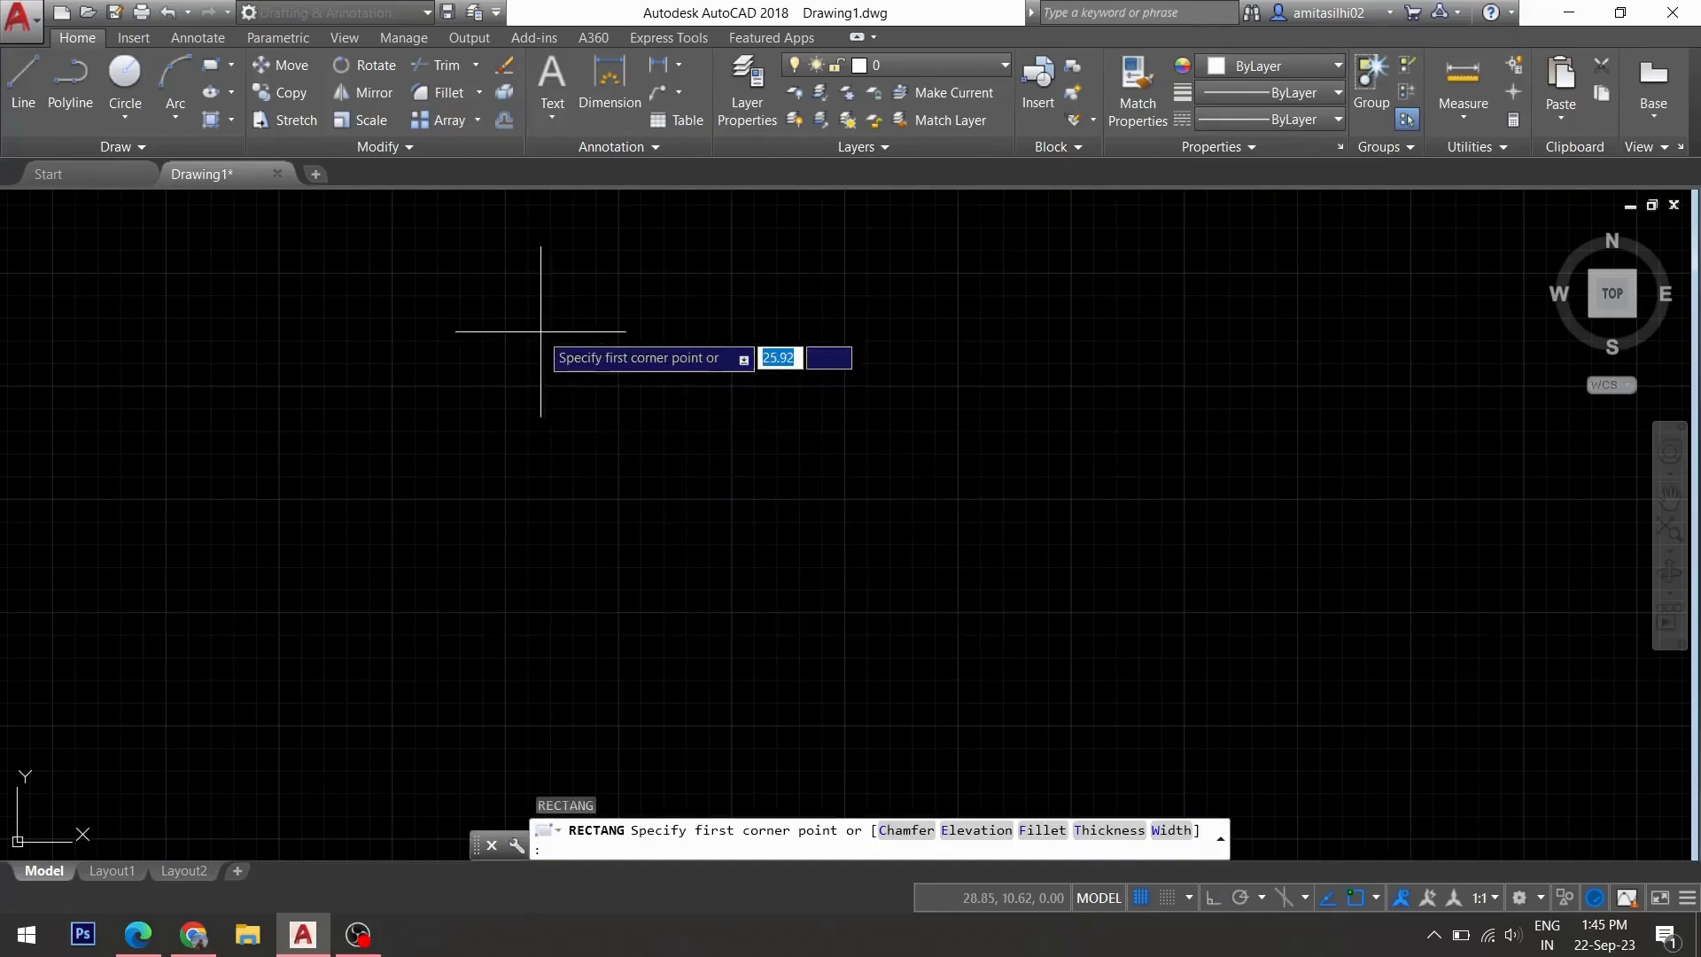
click(541, 358)
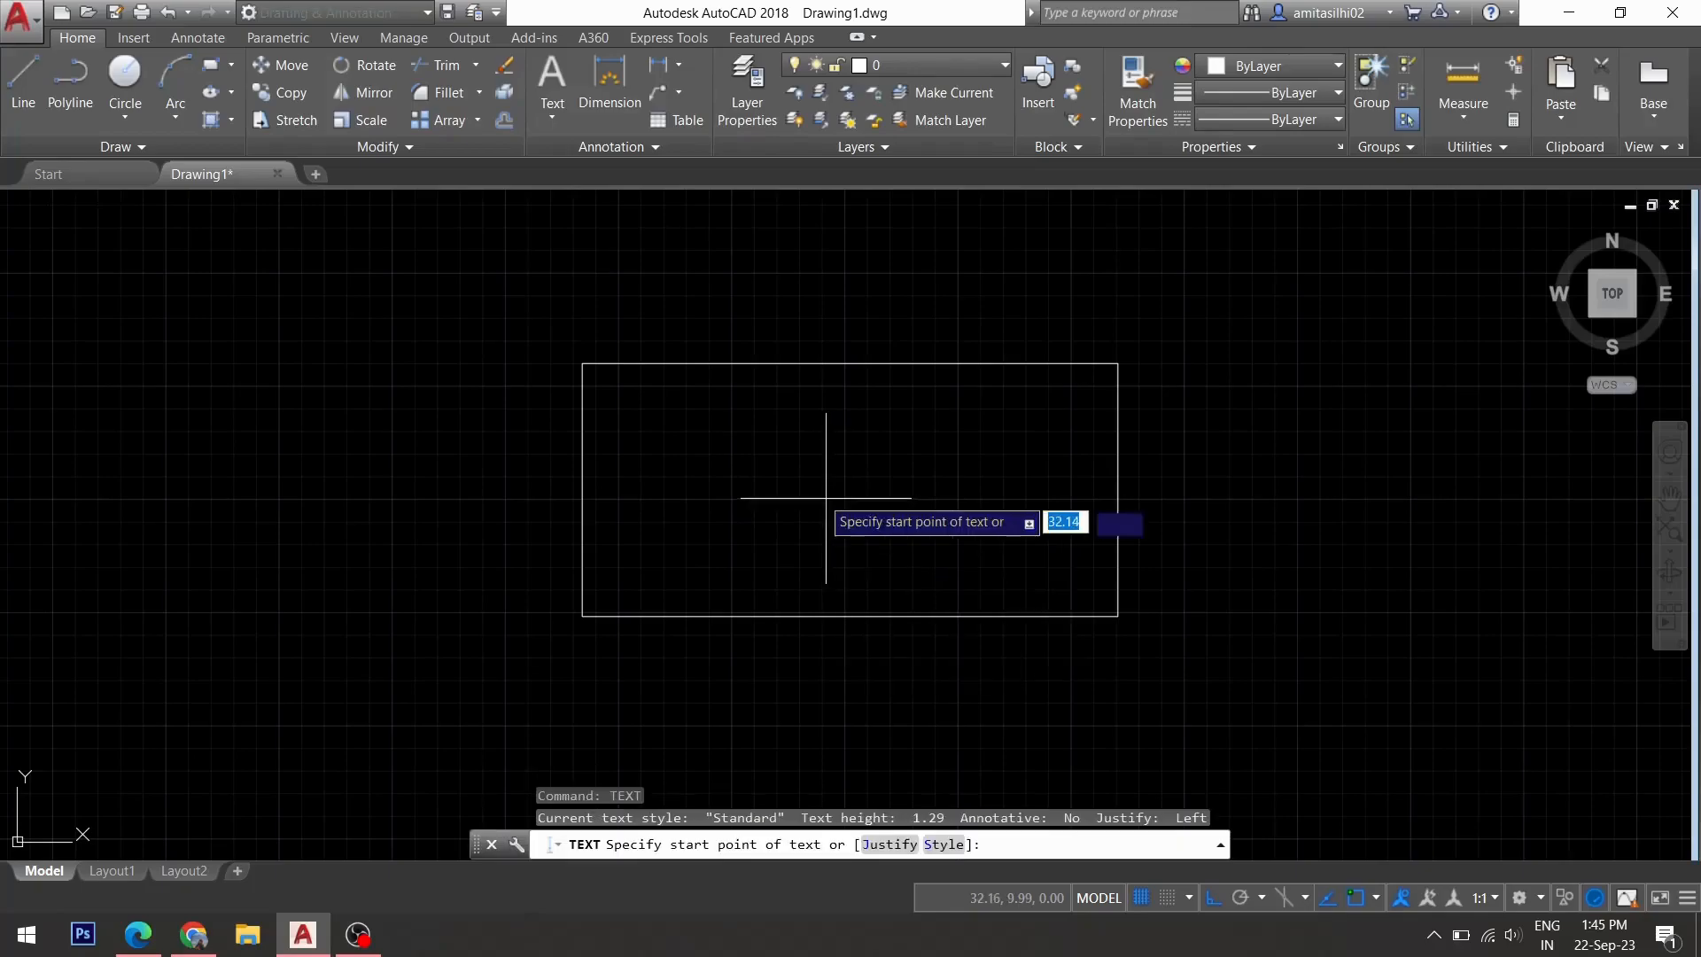
mouse_move(627, 518)
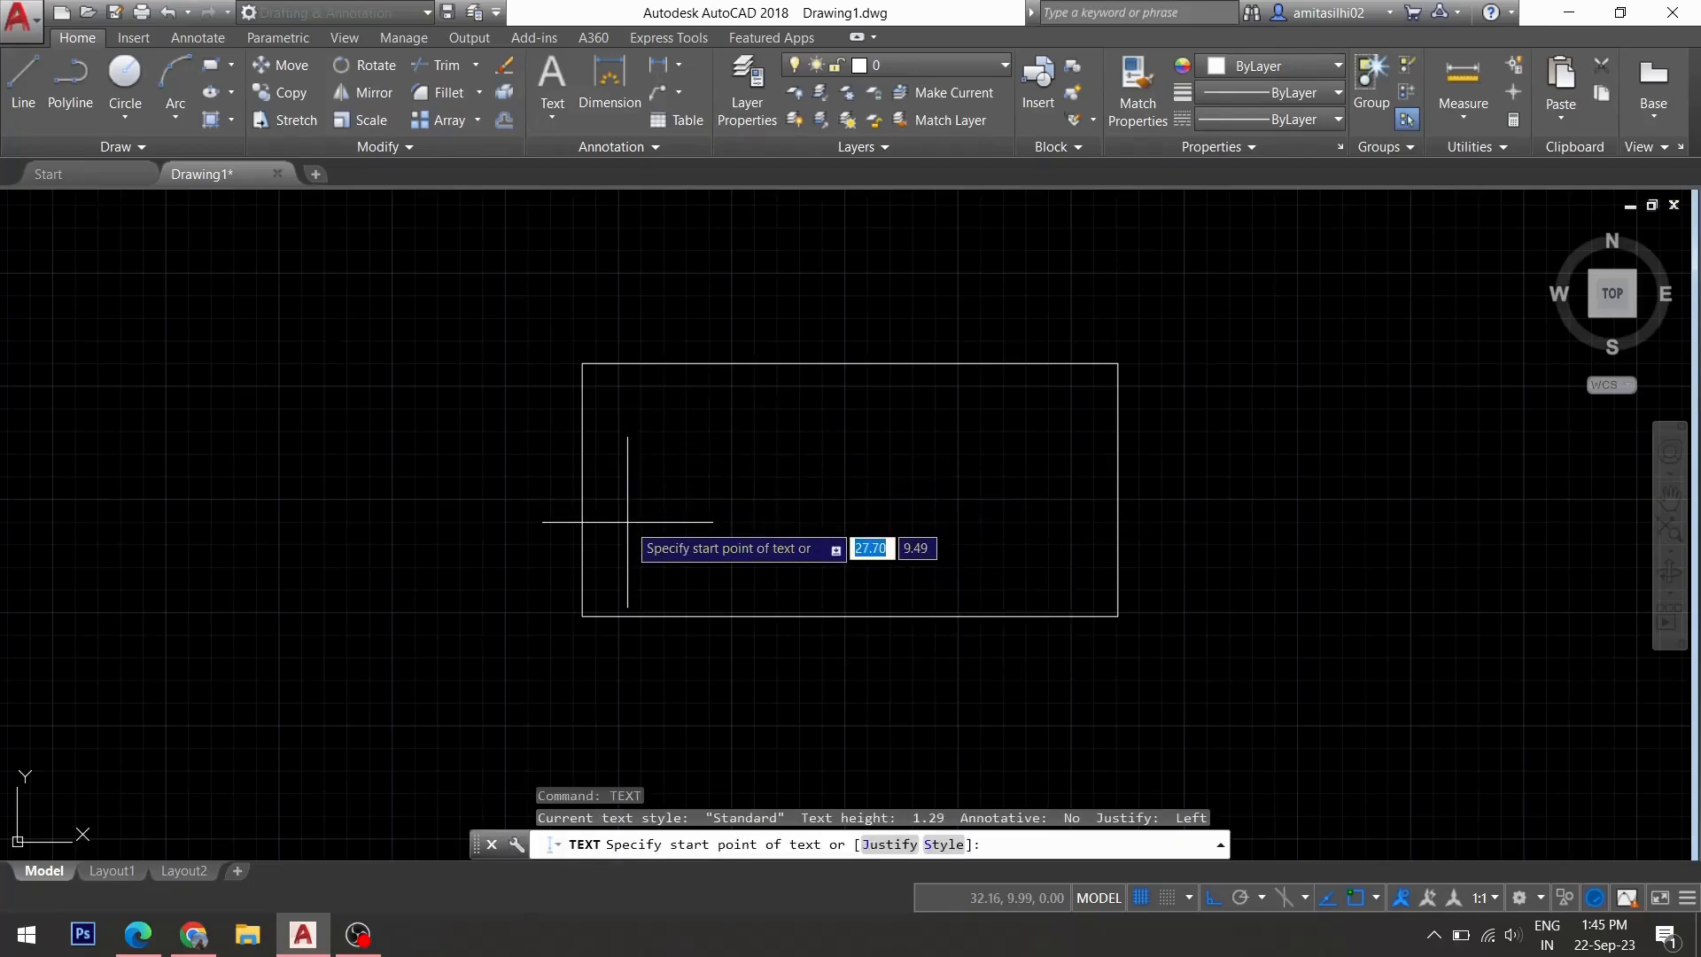
- Place single-line text 'Ar. Amita' inside the rectangle
click(641, 467)
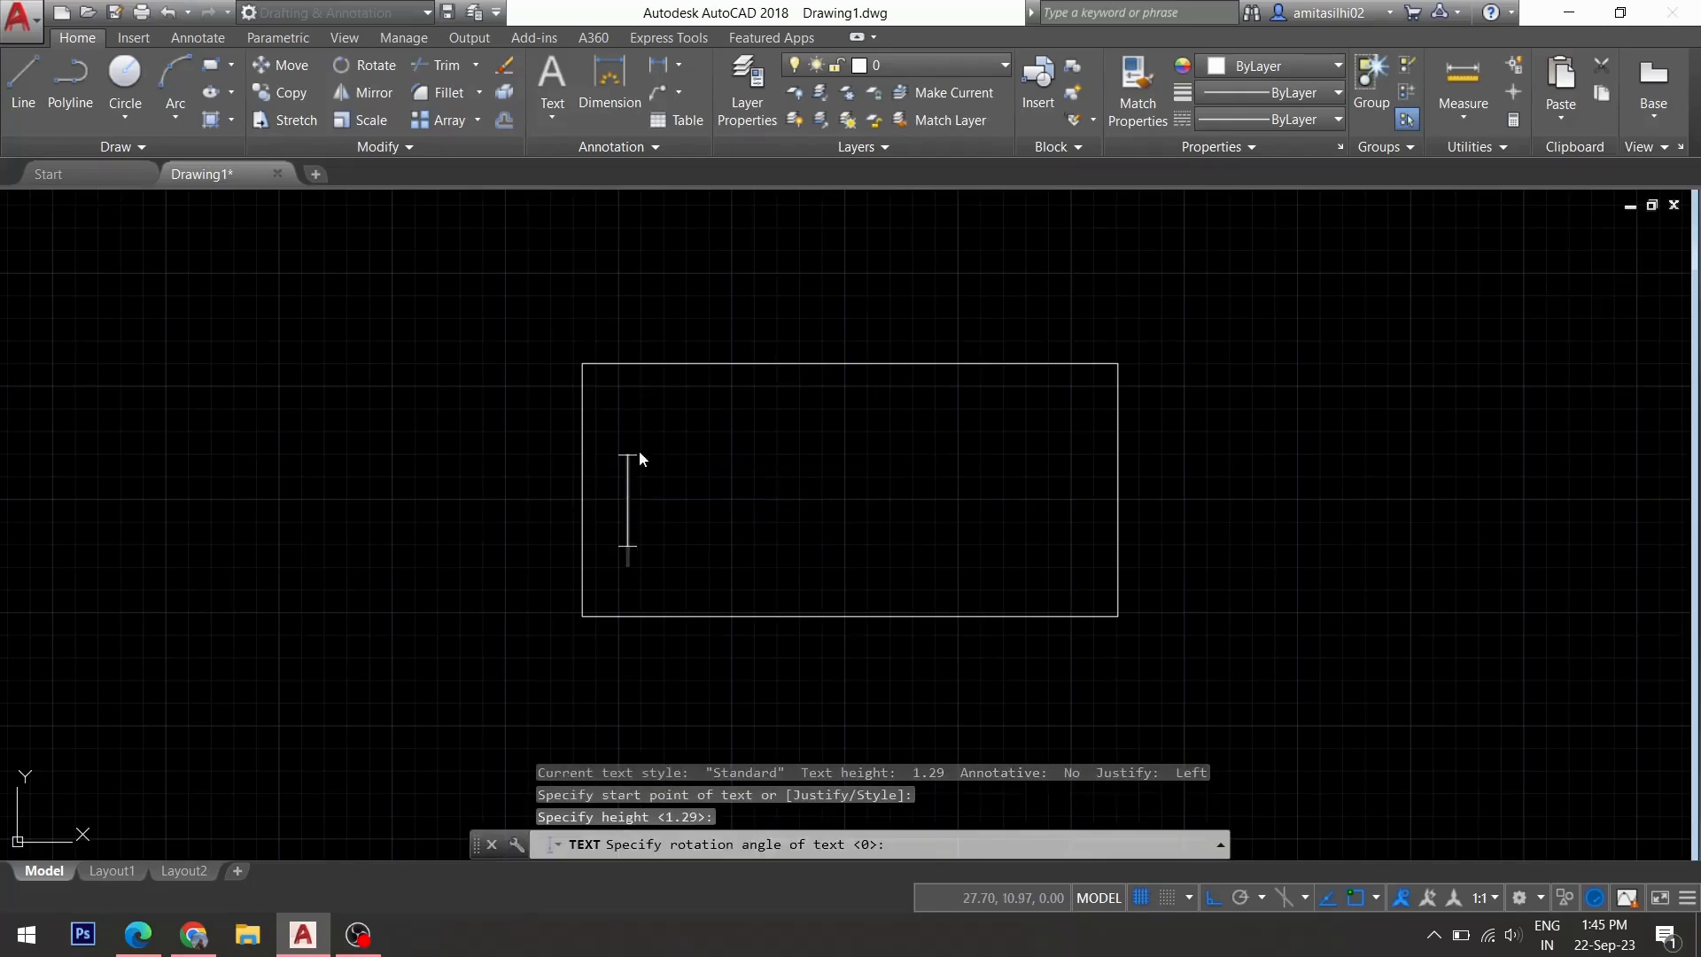
text(A)
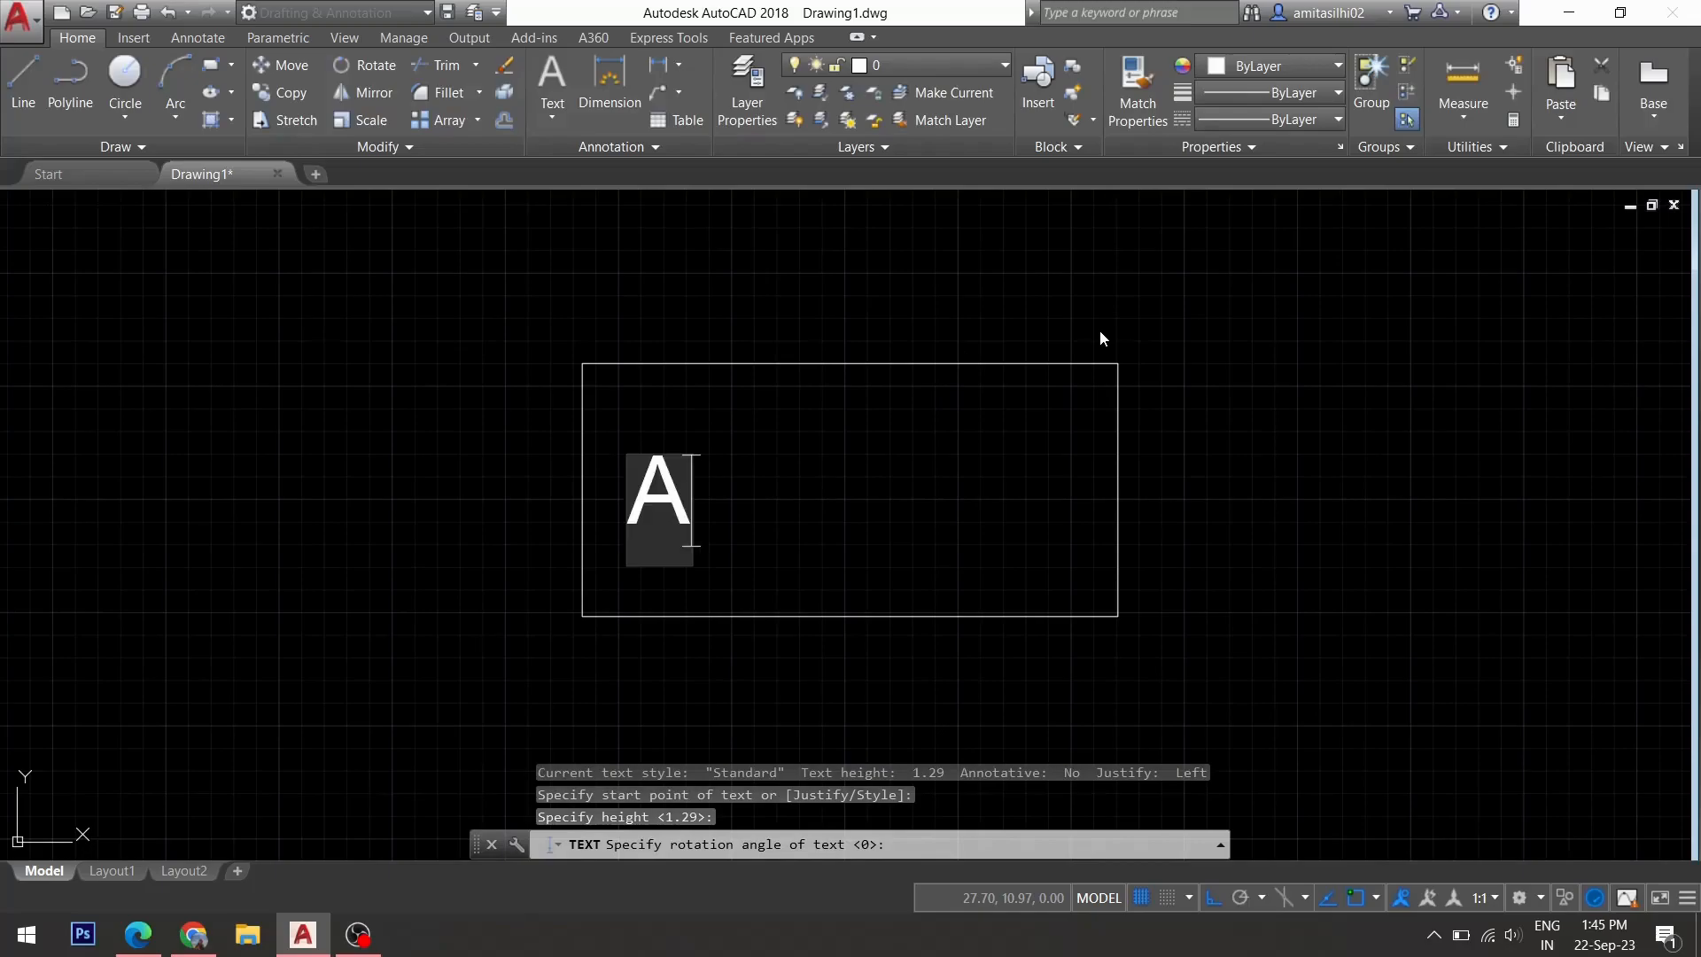
text(r.)
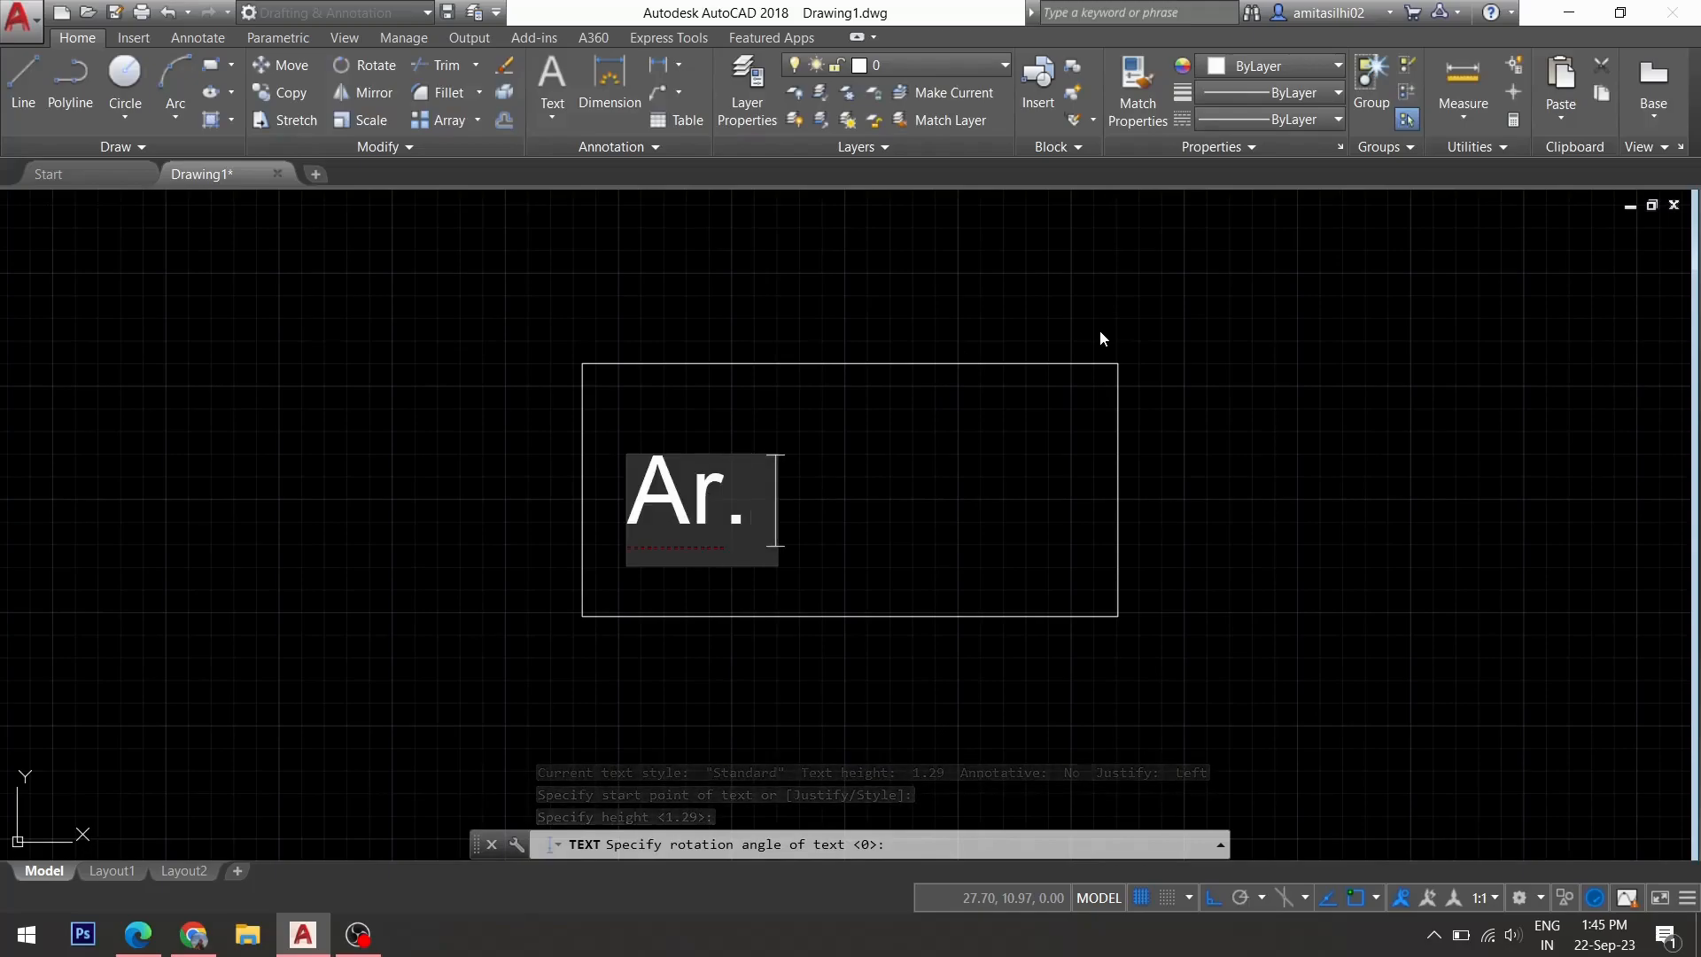
text(Amita)
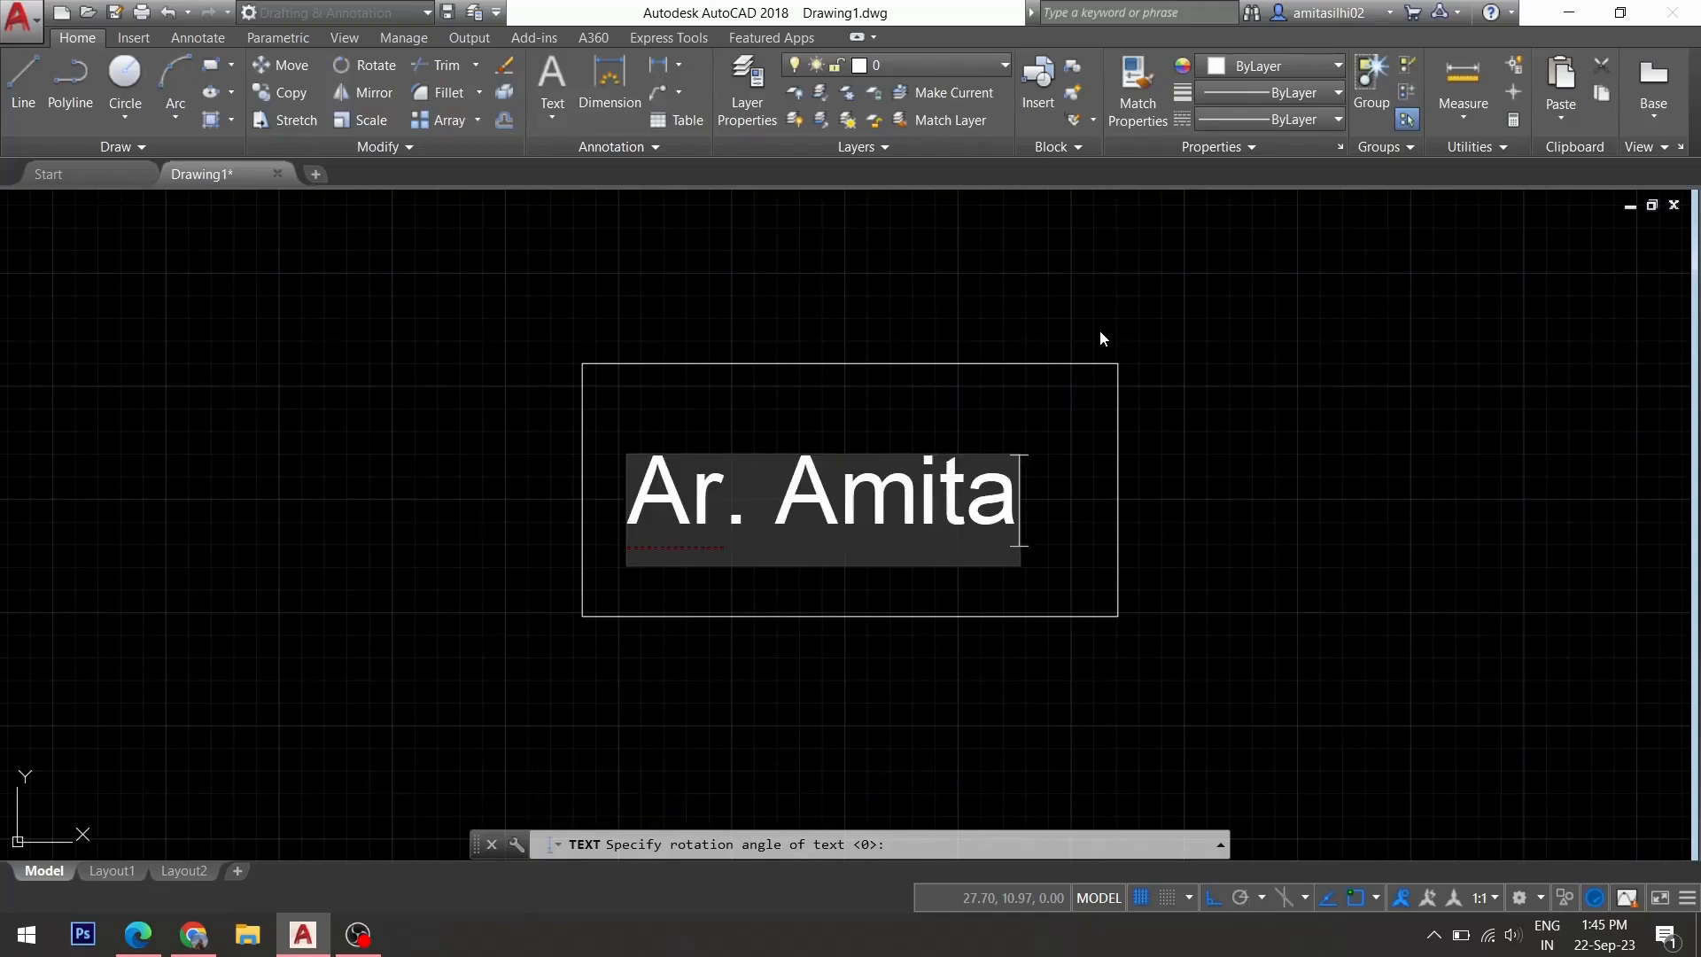
mouse_move(924, 318)
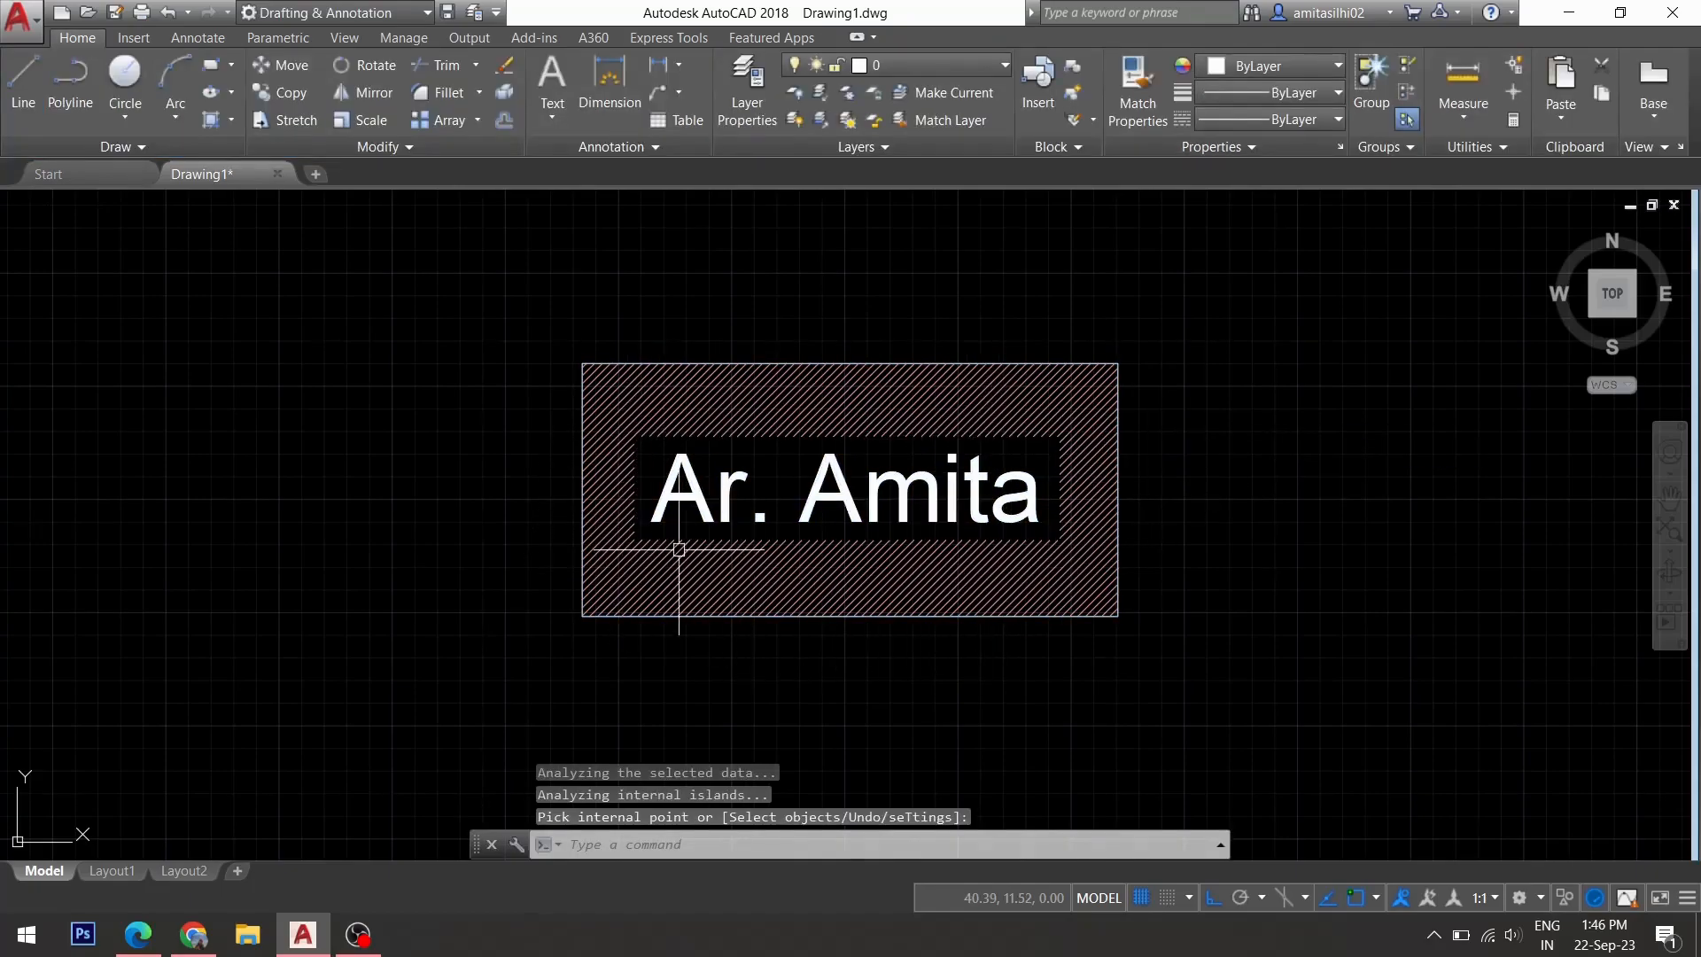
mouse_move(627, 407)
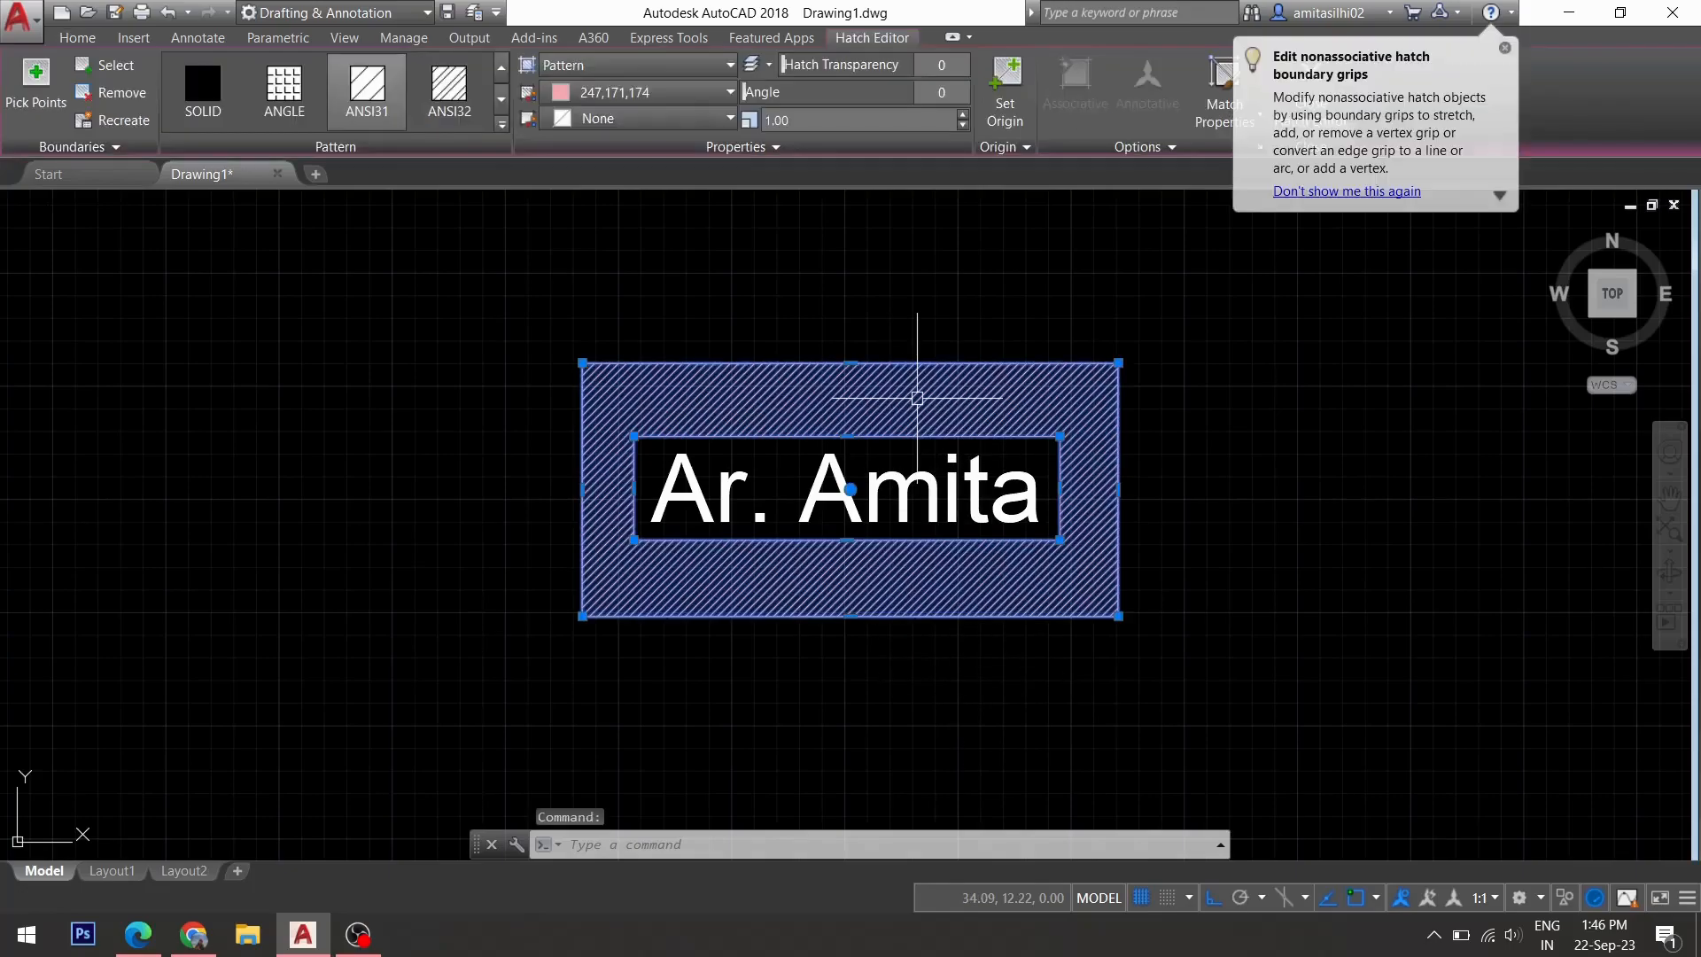
mouse_move(836, 406)
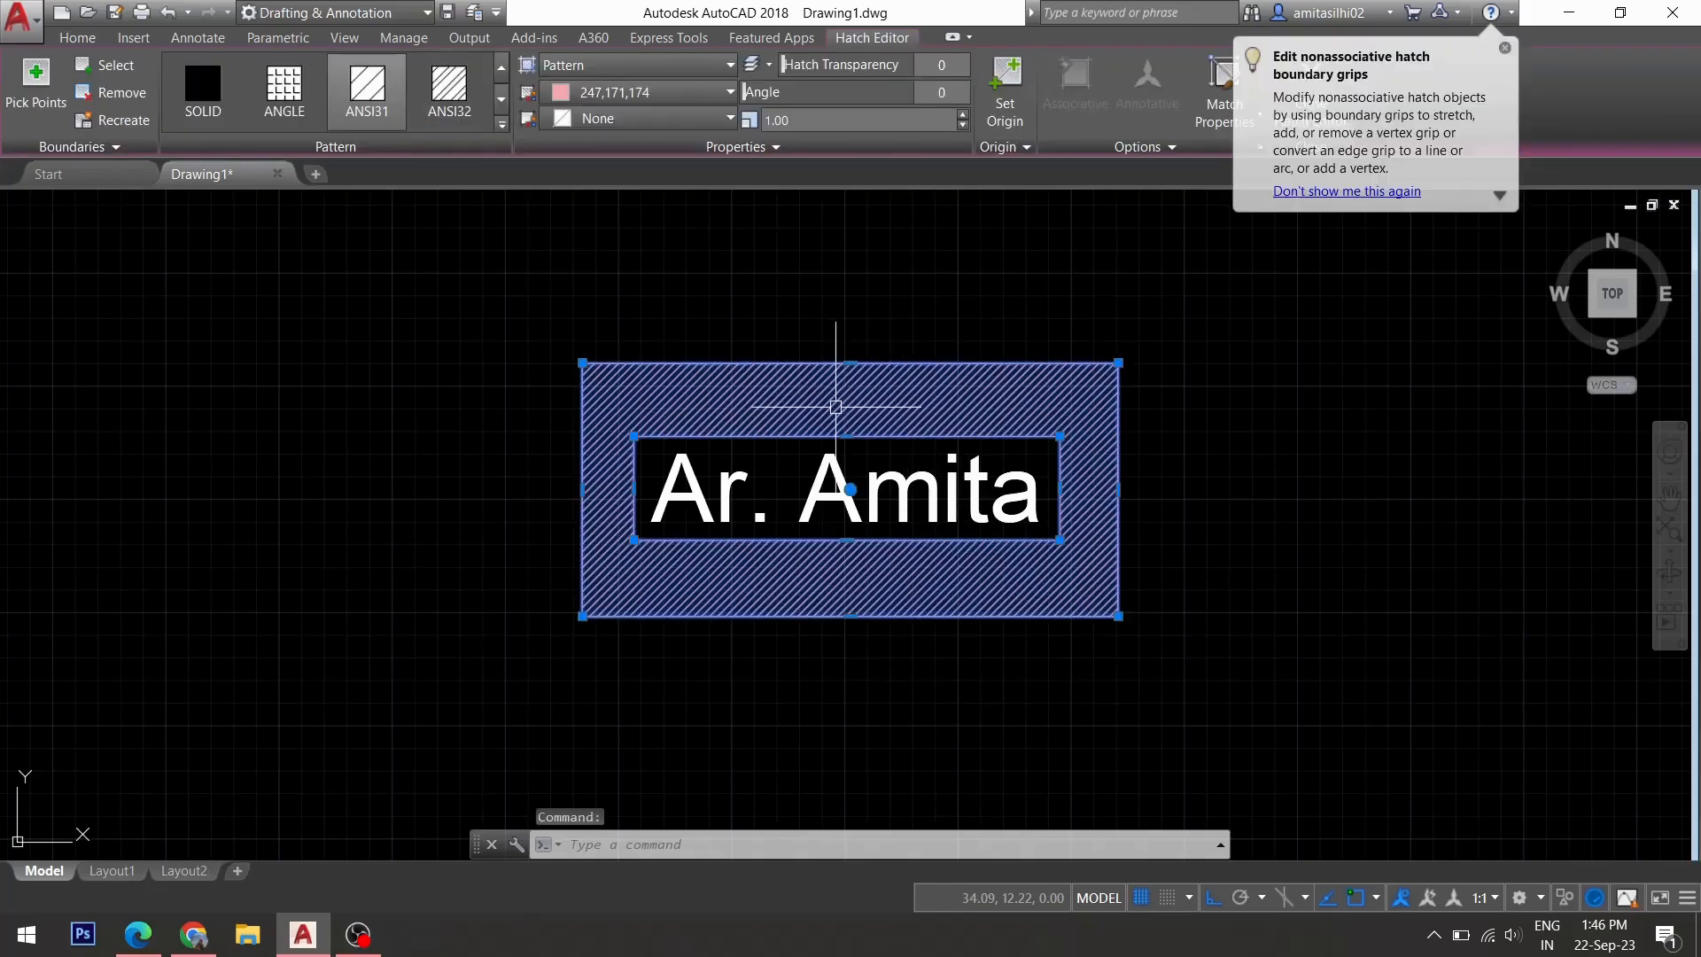
- In Hatch Edit, remove the inner border around the 'Ar. Amita' text island and apply
right_click(835, 407)
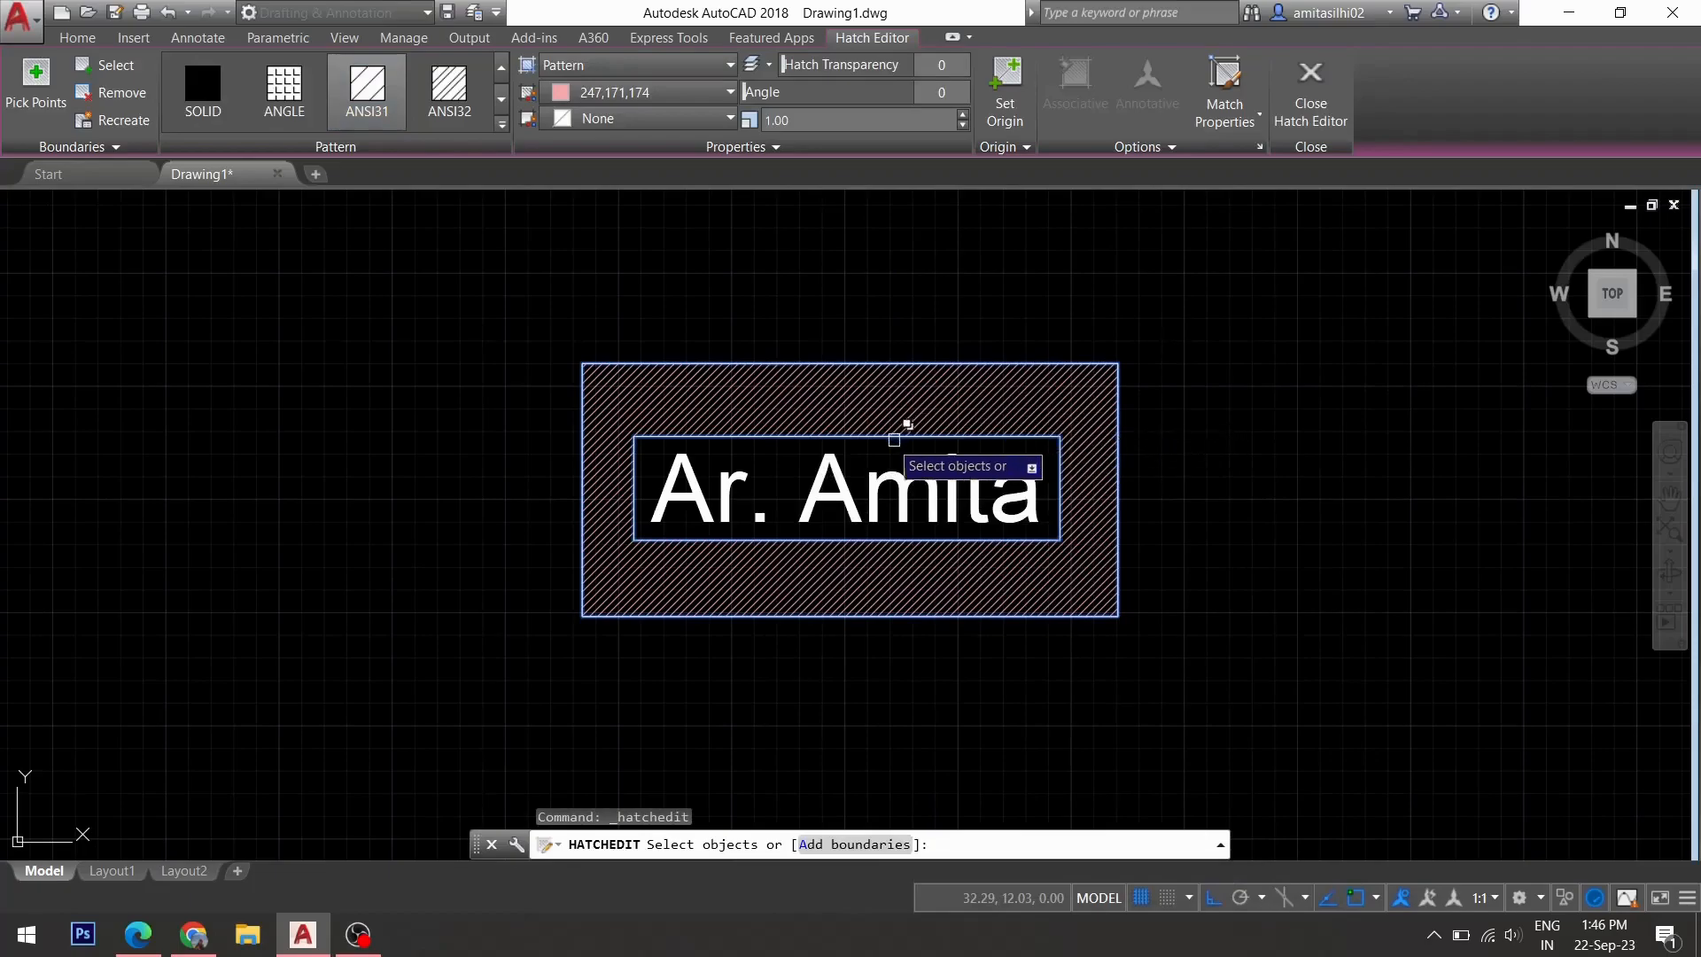
mouse_move(903, 424)
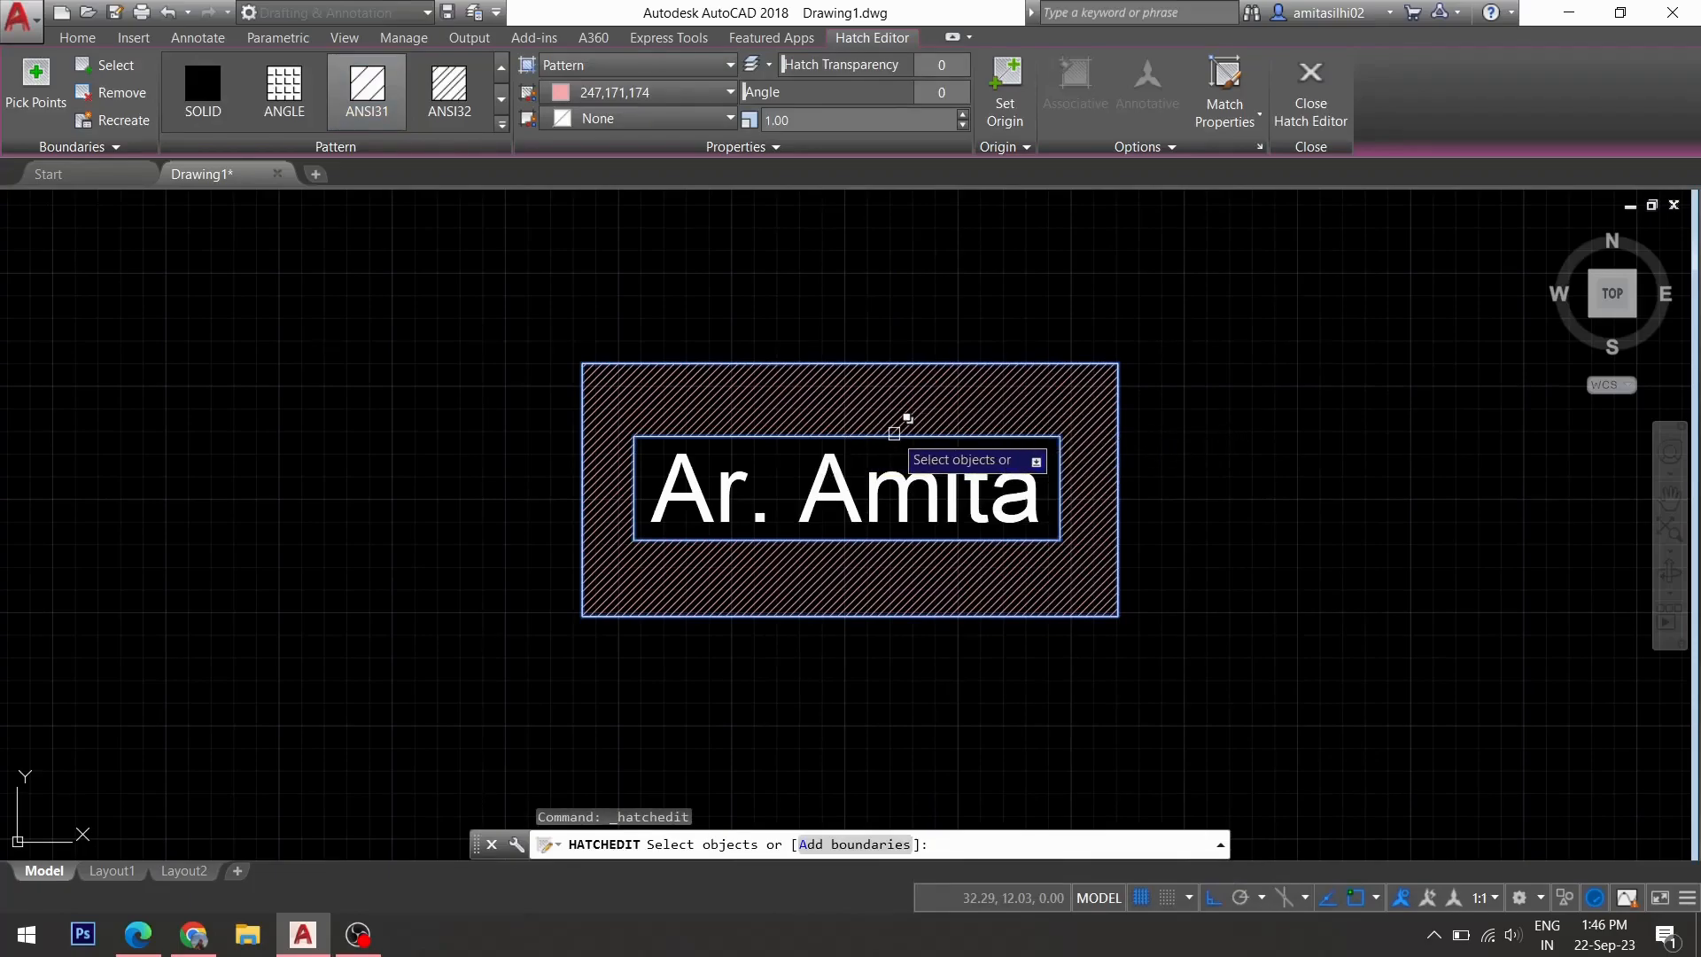
click(906, 424)
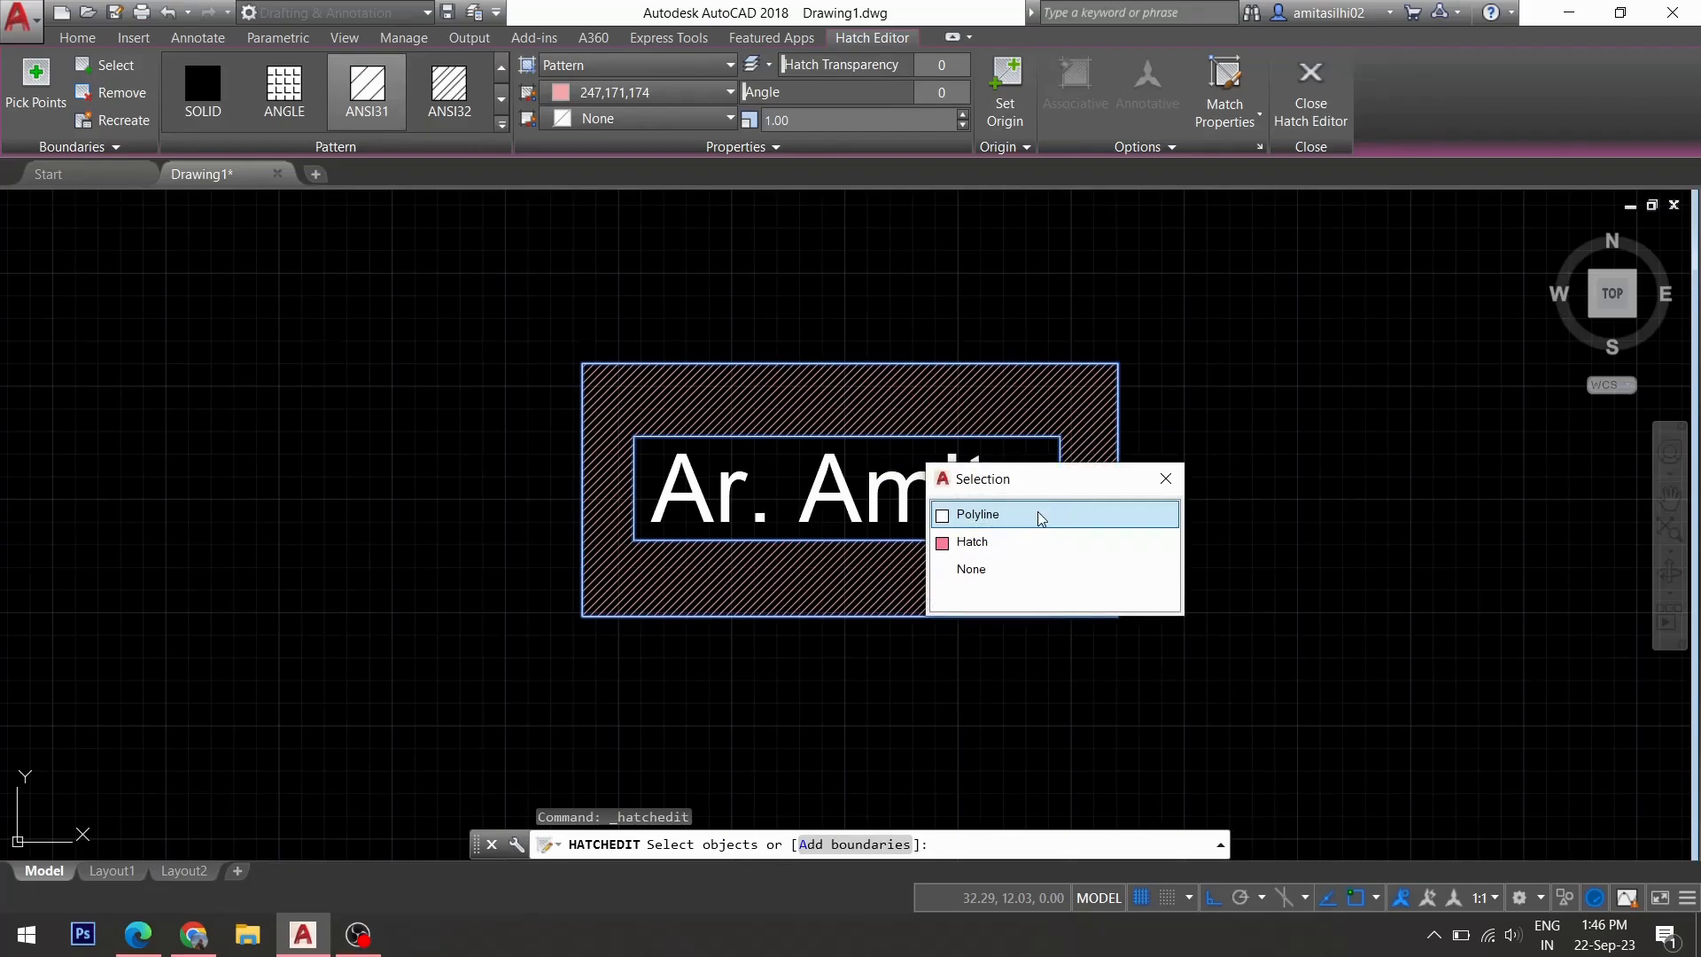
click(970, 569)
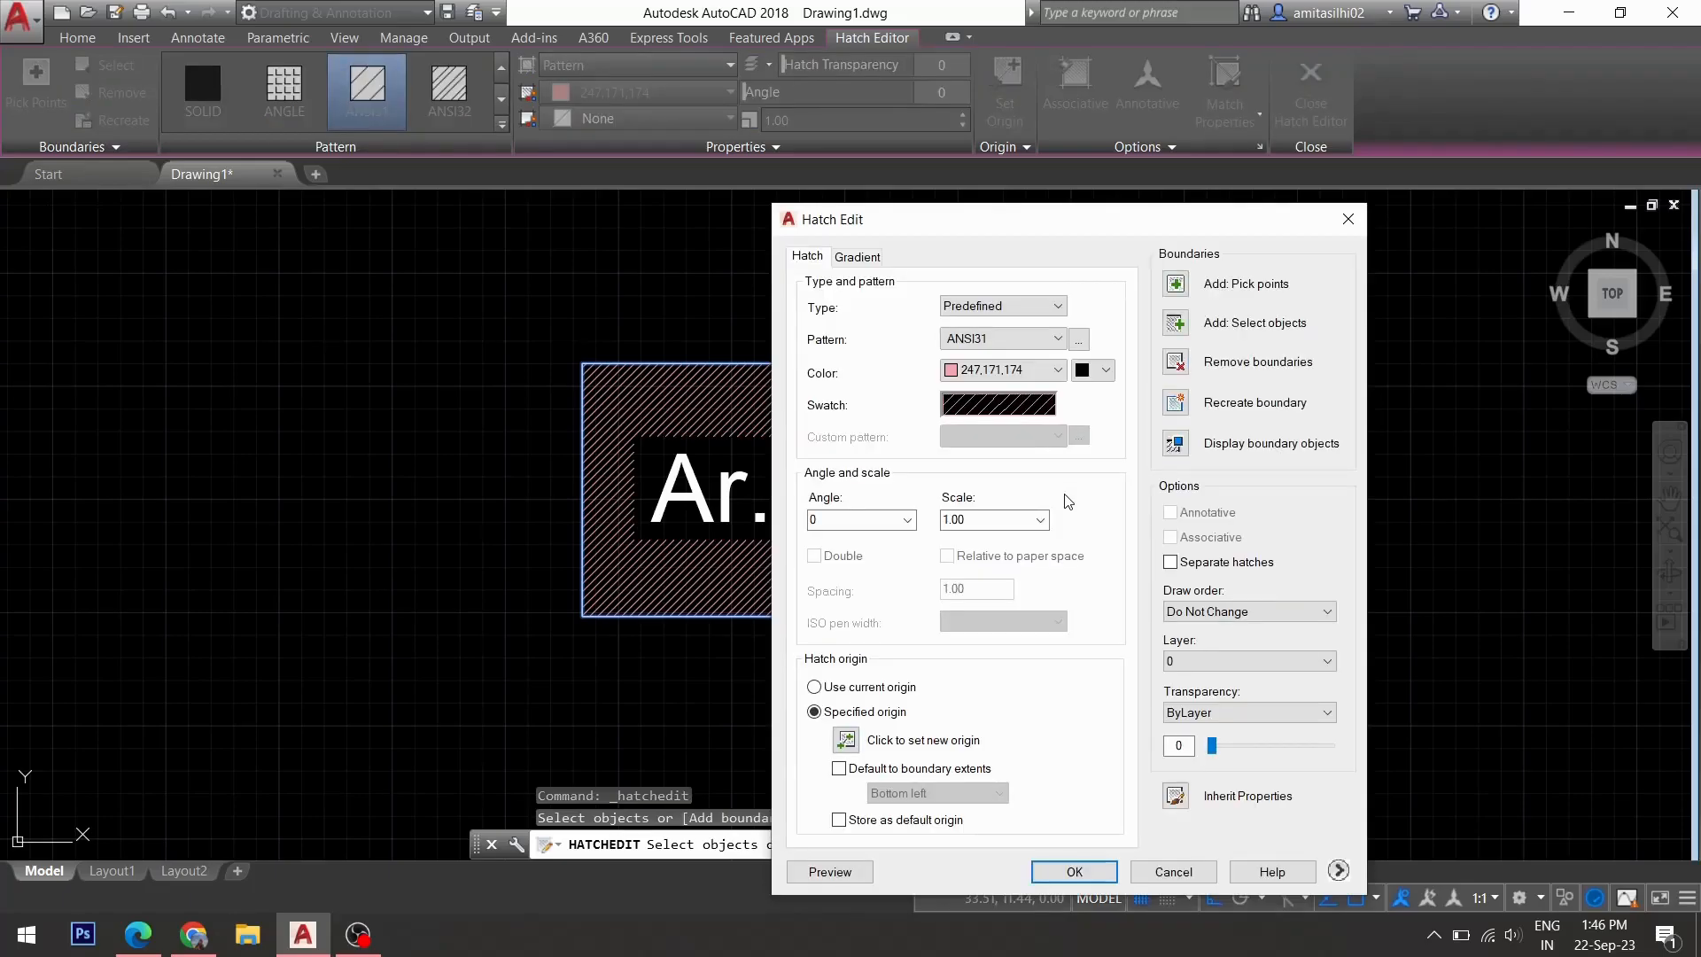
click(1072, 871)
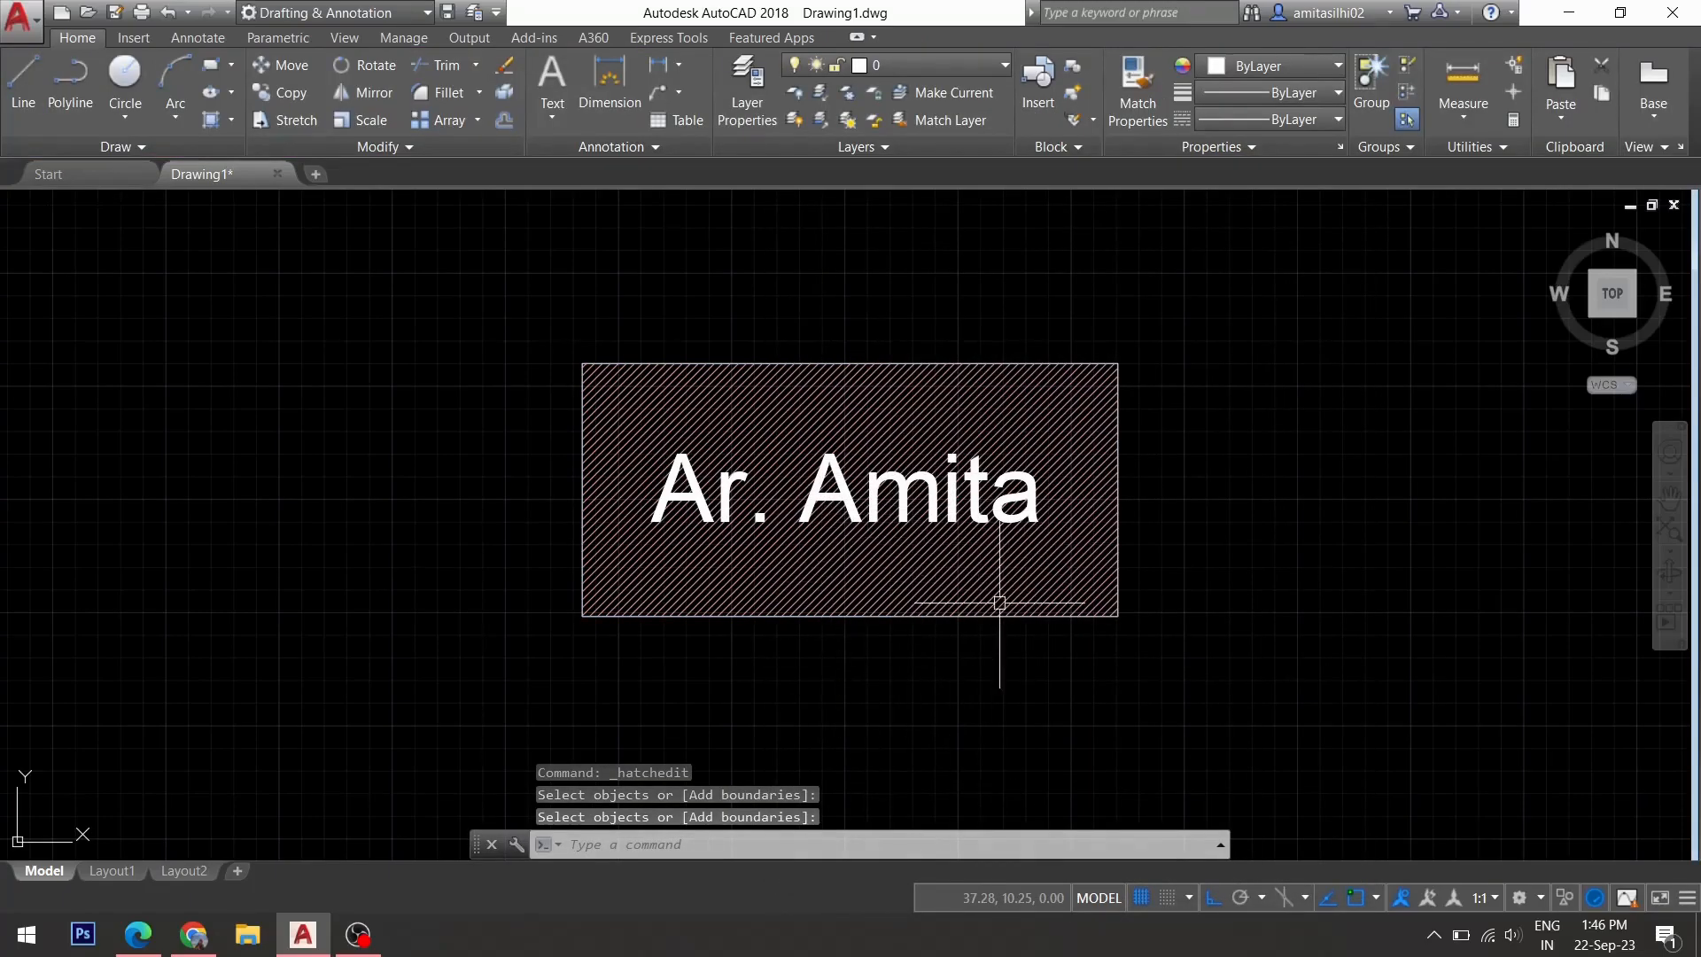
mouse_move(893, 667)
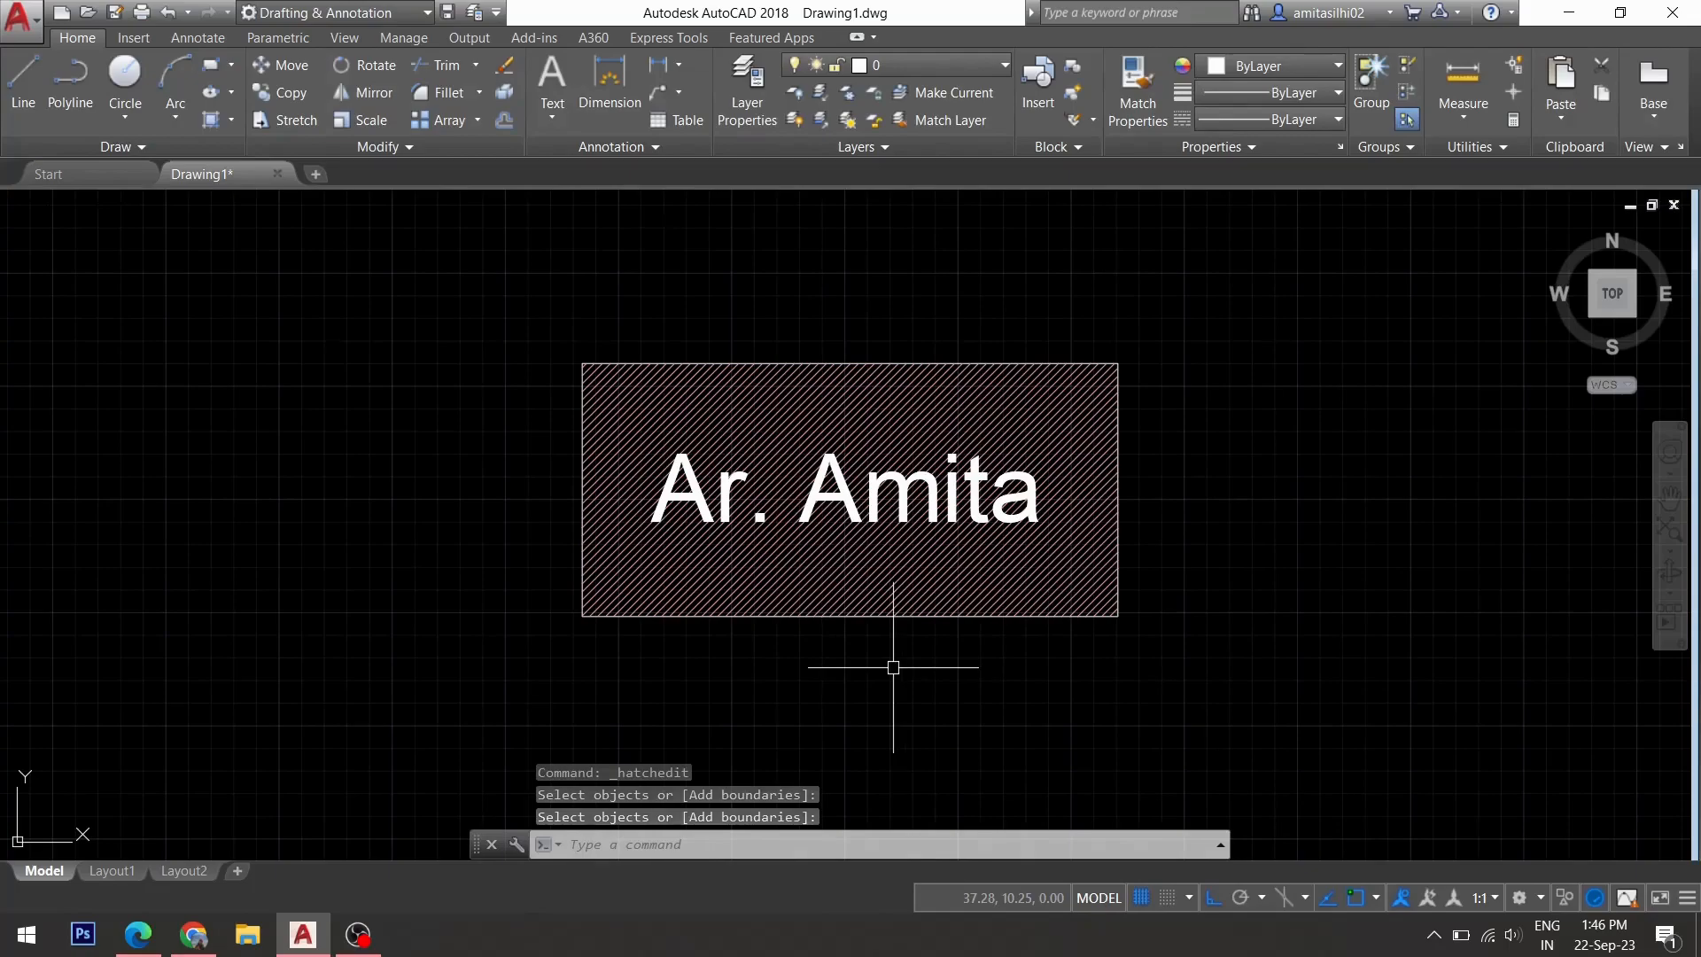
mouse_move(952, 666)
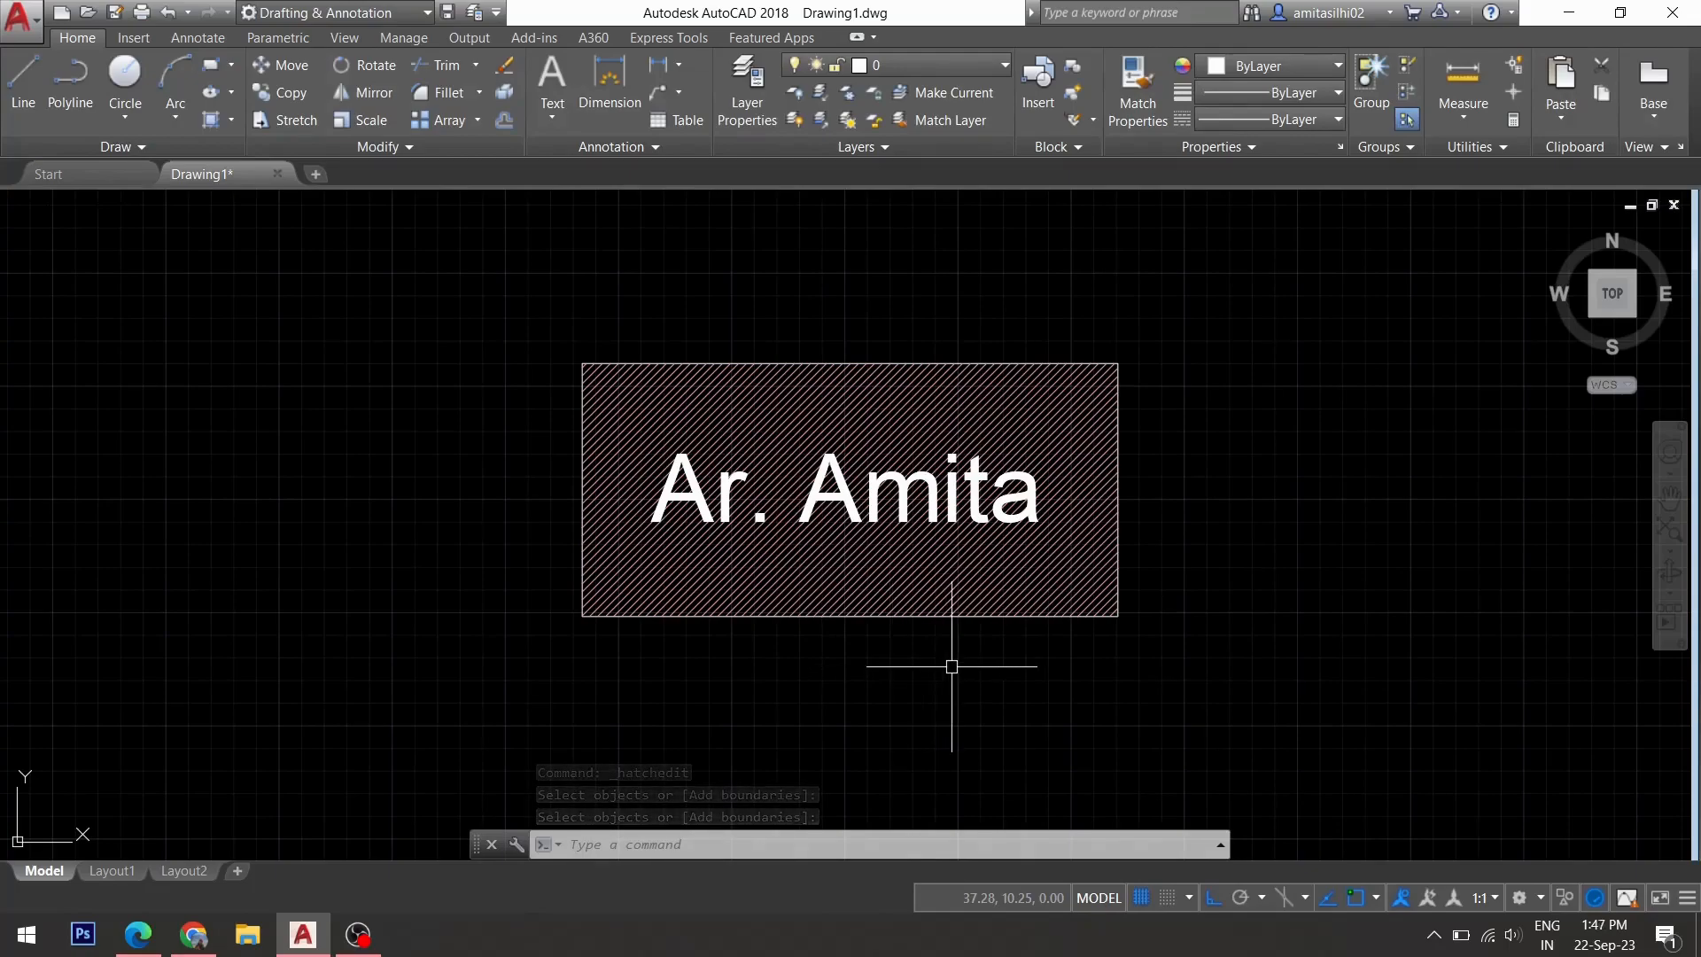